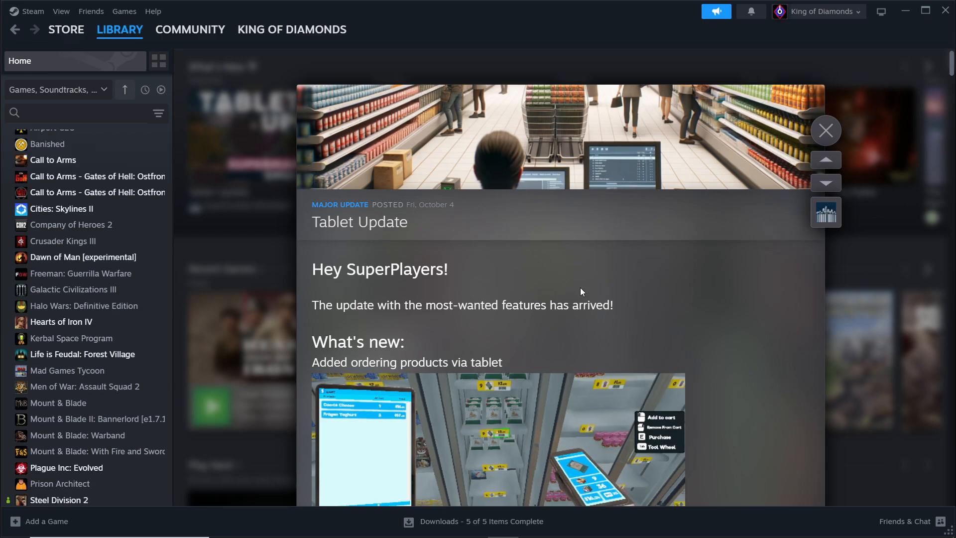
{"action": "scroll", "scroll_direction": "down", "scroll_amount": 3}
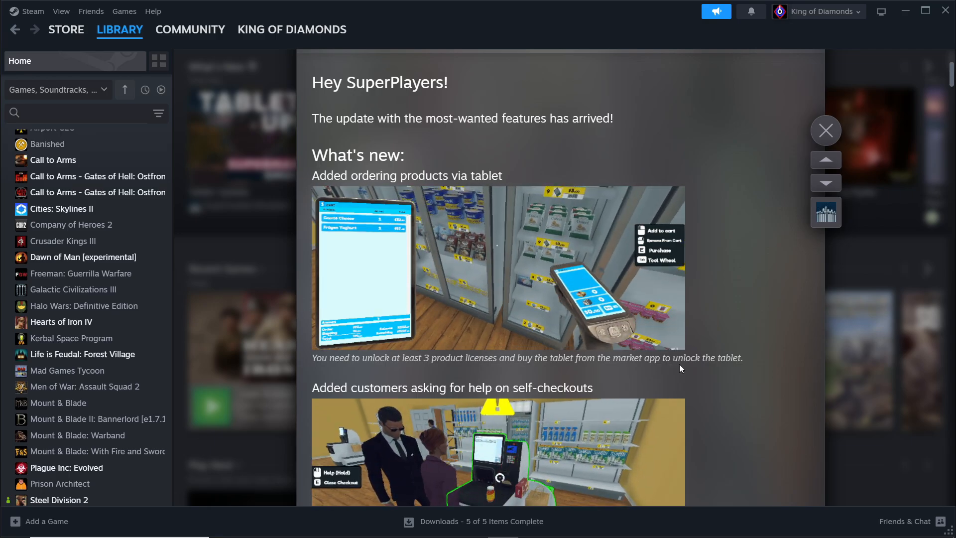
{"action": "scroll", "scroll_direction": "down", "scroll_amount": 3}
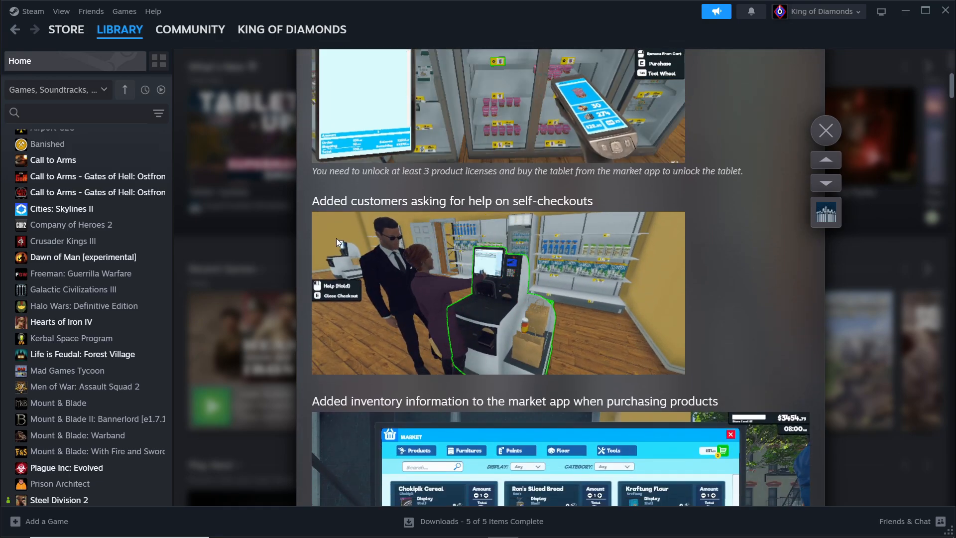
{"action": "scroll", "scroll_direction": "down", "scroll_amount": 3}
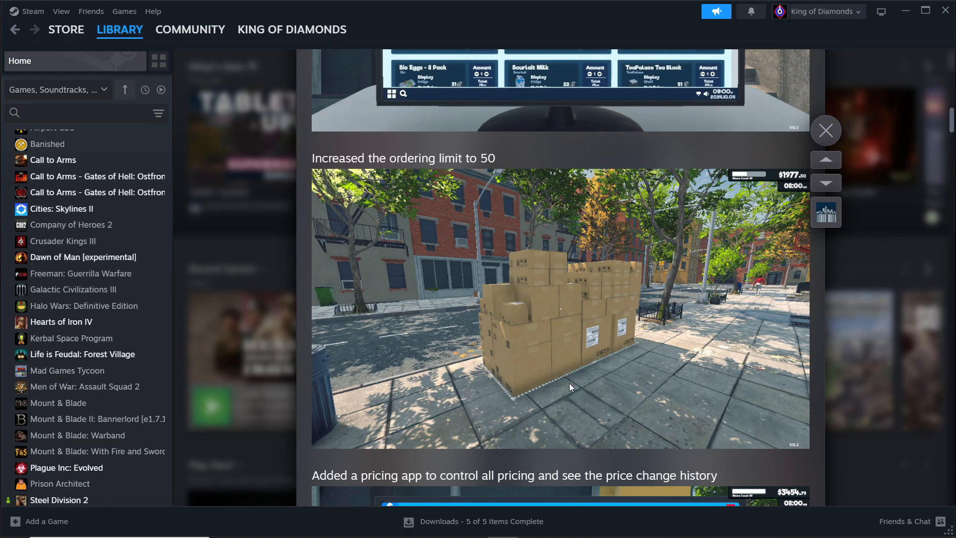
{"action": "scroll", "scroll_direction": "down", "scroll_amount": 3}
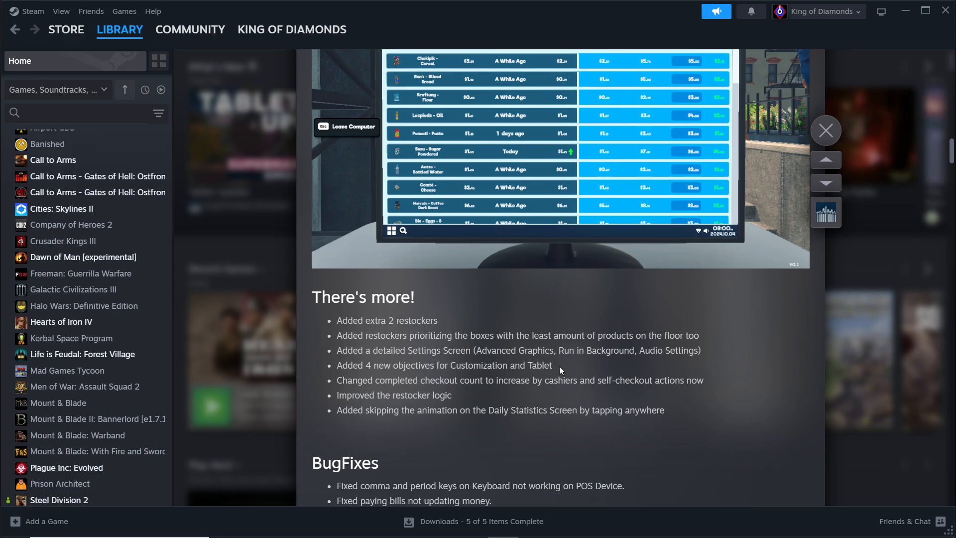
{"action": "mouse_move", "coordinate": [494, 391]}
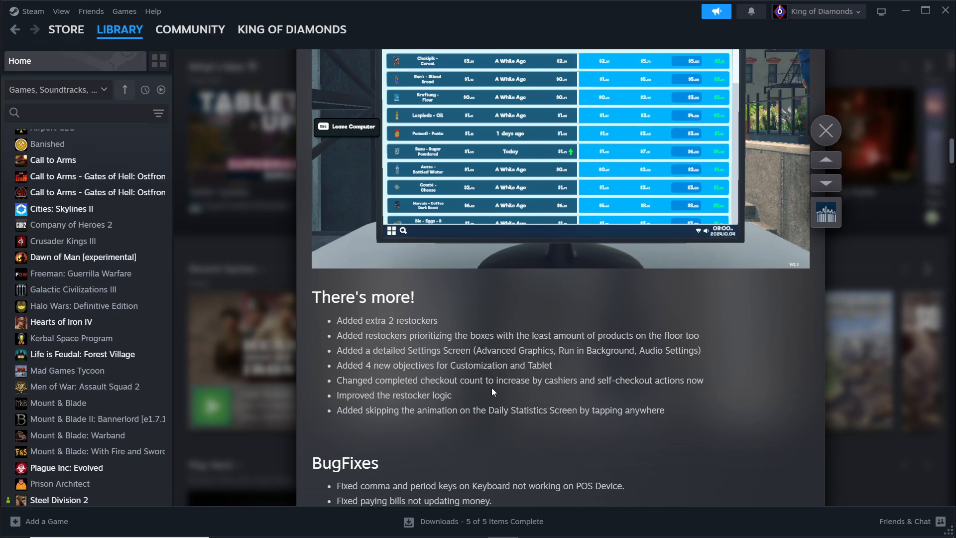
{"action": "scroll", "scroll_direction": "down", "scroll_amount": 3}
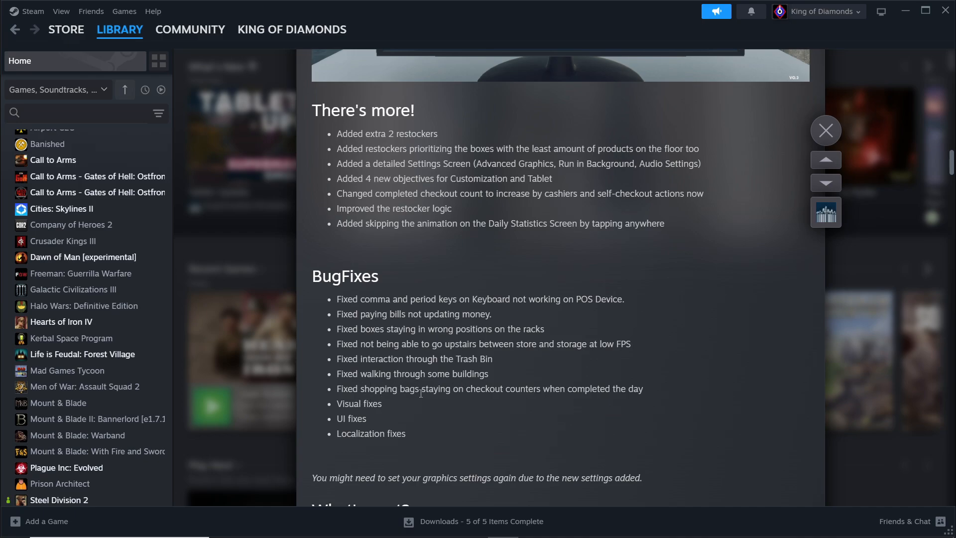
{"action": "scroll", "scroll_direction": "down", "scroll_amount": 3}
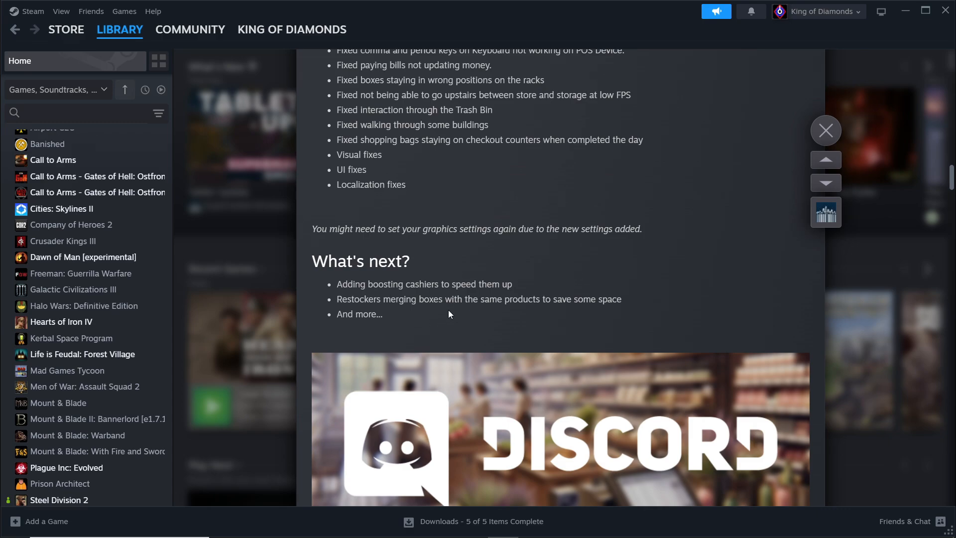